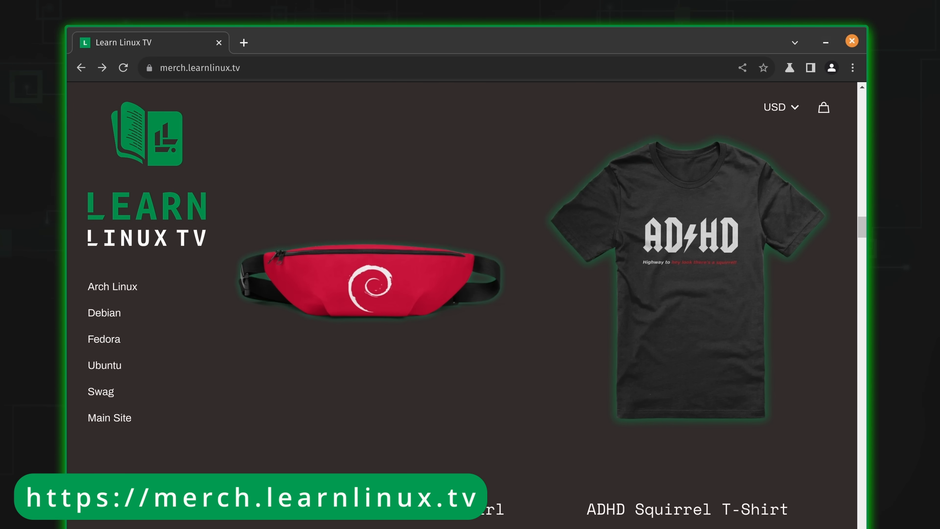
Scroll down the merch.learnlinux.tv store page past the ADHD Squirrel T-Shirt listing
scroll("down", 3)
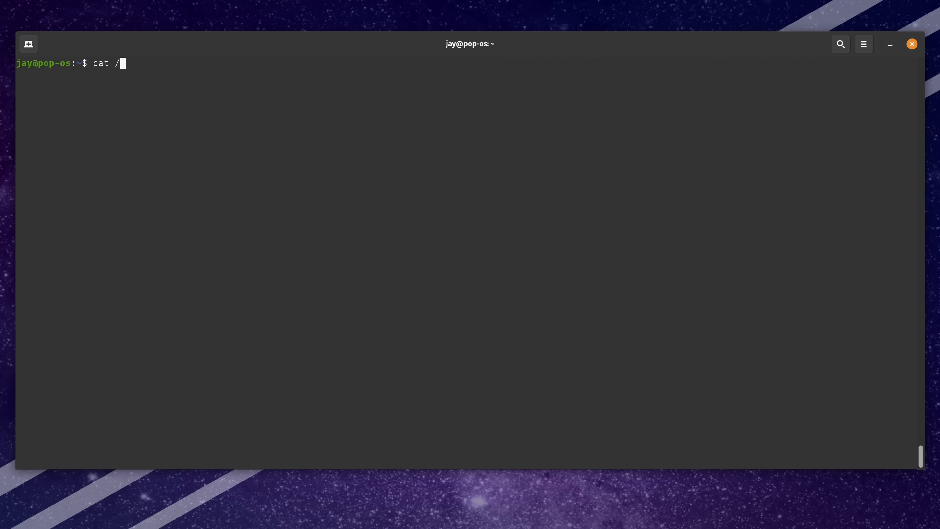
Run cat /proc/cpuinfo in the terminal to print the CPU details
type("proc/cpu")
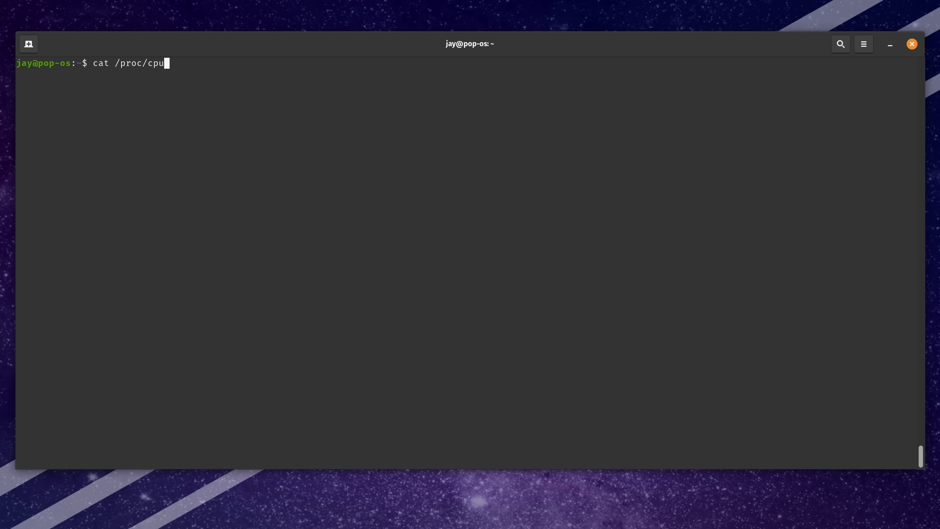
key("Return")
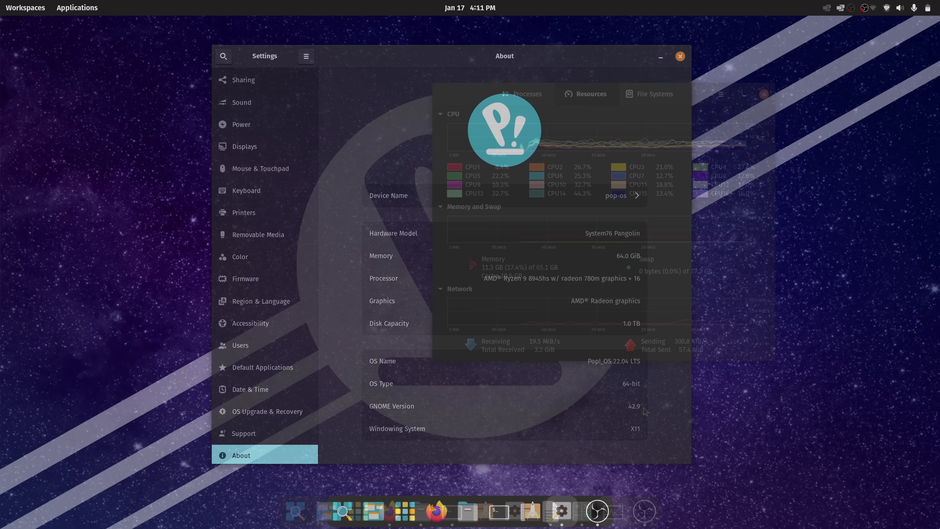
Review the About page specs (Pangolin, 64.0 GiB, 1.0 TB, Pop!_OS 22.04 LTS) and close Settings
left_click(680, 56)
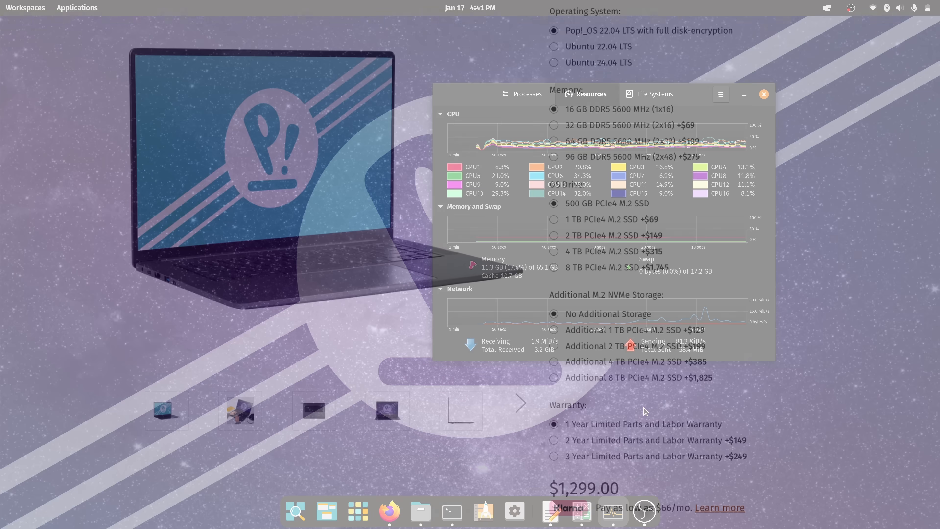
left_click(764, 94)
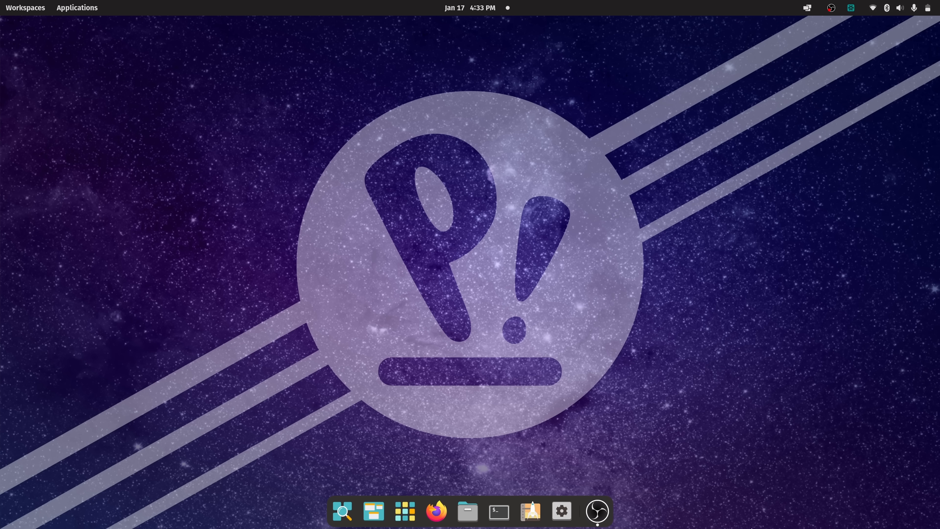
Launch Pop!_Shop from the dock ready for a steam search
left_click(560, 510)
type("steam")
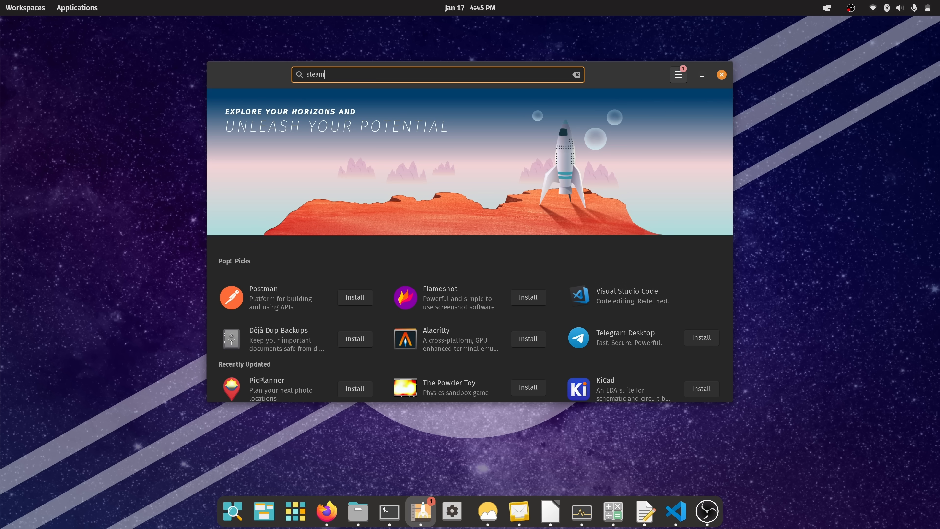
Search Pop!_Shop for steam and start installing the Steam app
key("Return")
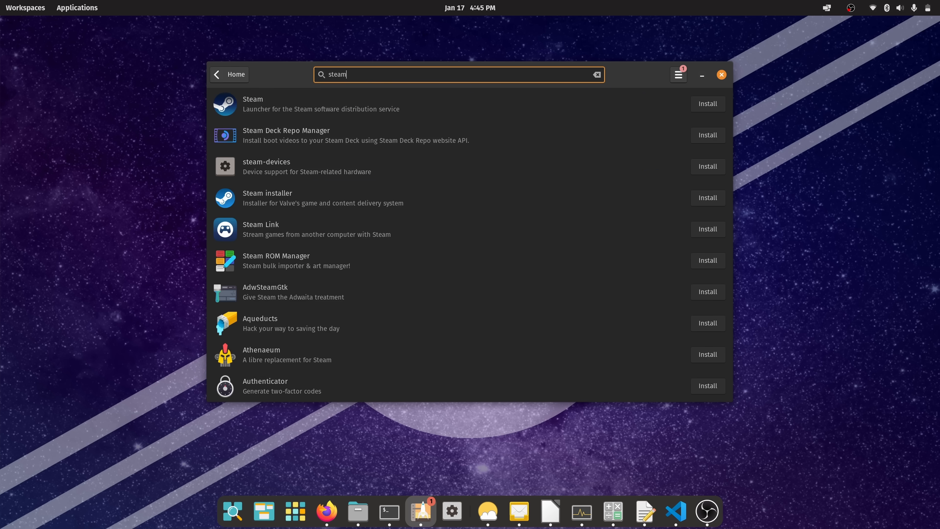
mouse_move(707, 103)
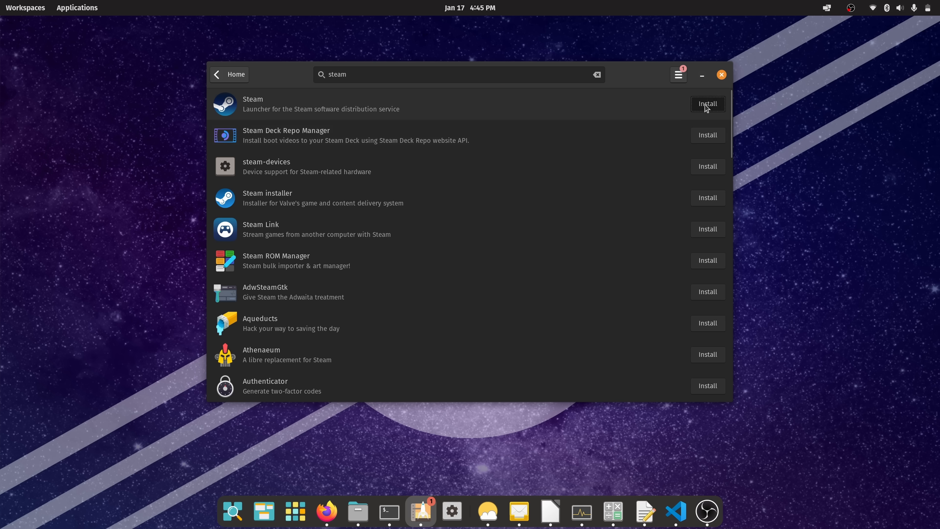
left_click(707, 103)
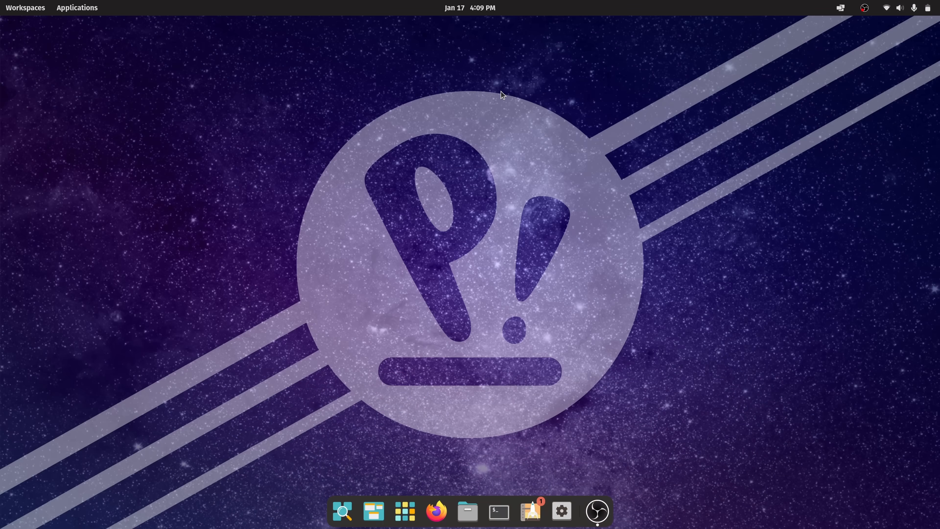
Reach the pending firmware updates from the notification panel and expand the Pangolin and UEFI dbx entries
left_click(469, 7)
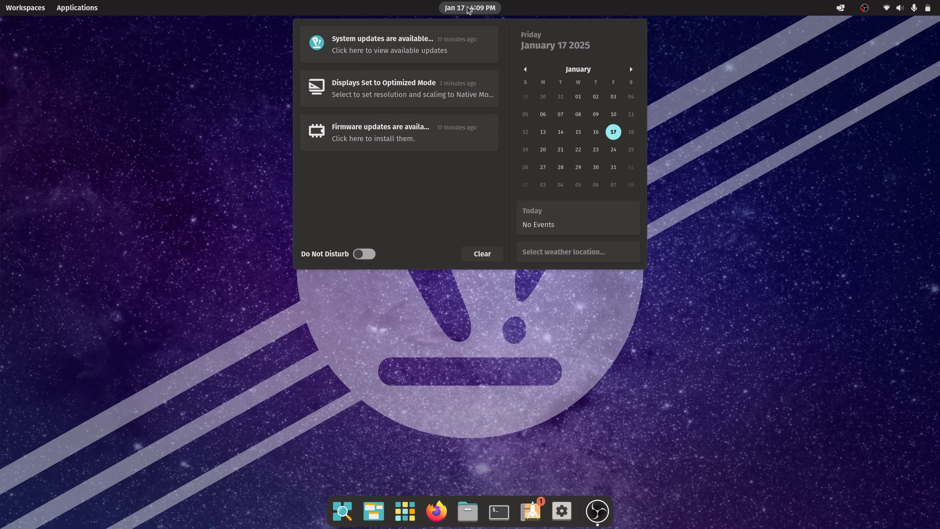
mouse_move(443, 144)
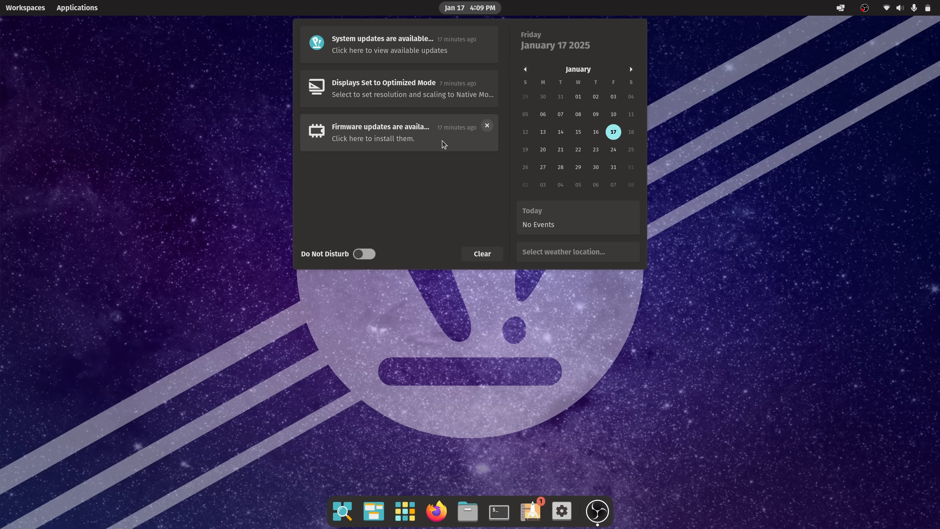
left_click(486, 126)
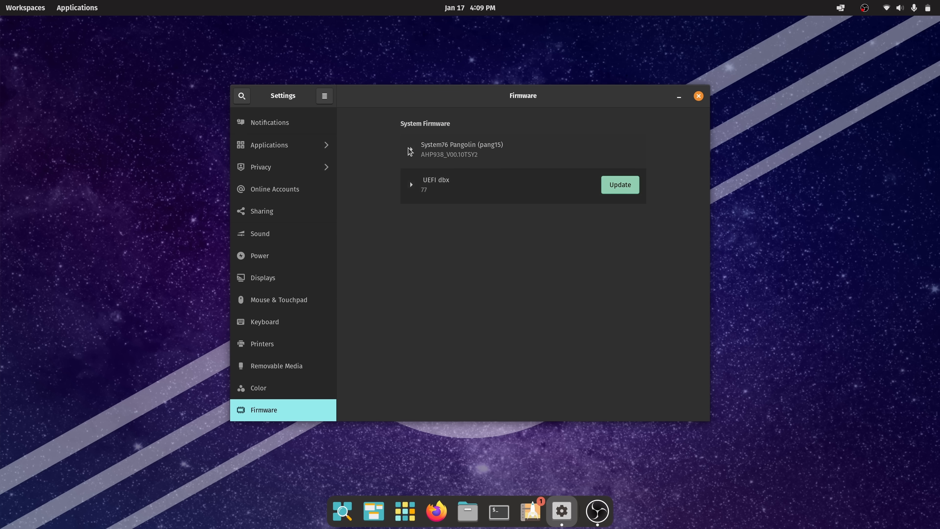
left_click(411, 149)
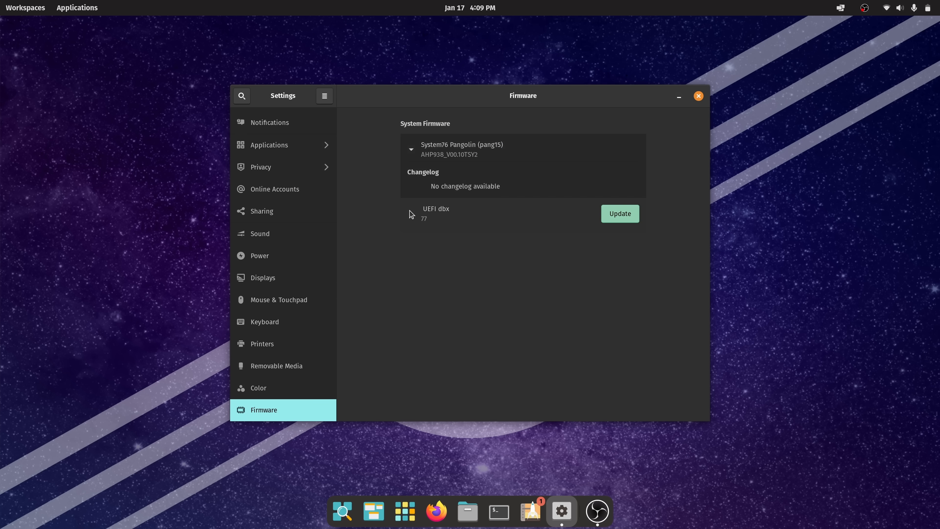
left_click(412, 214)
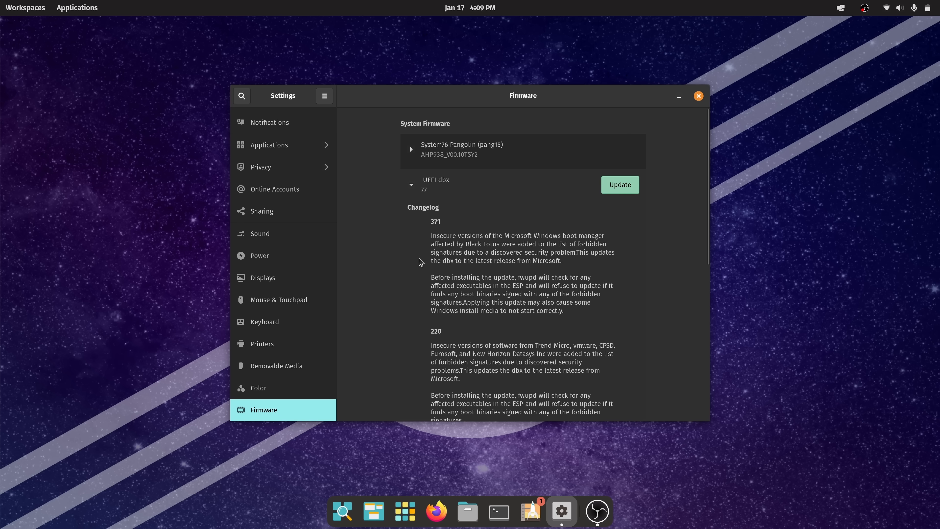
mouse_move(609, 216)
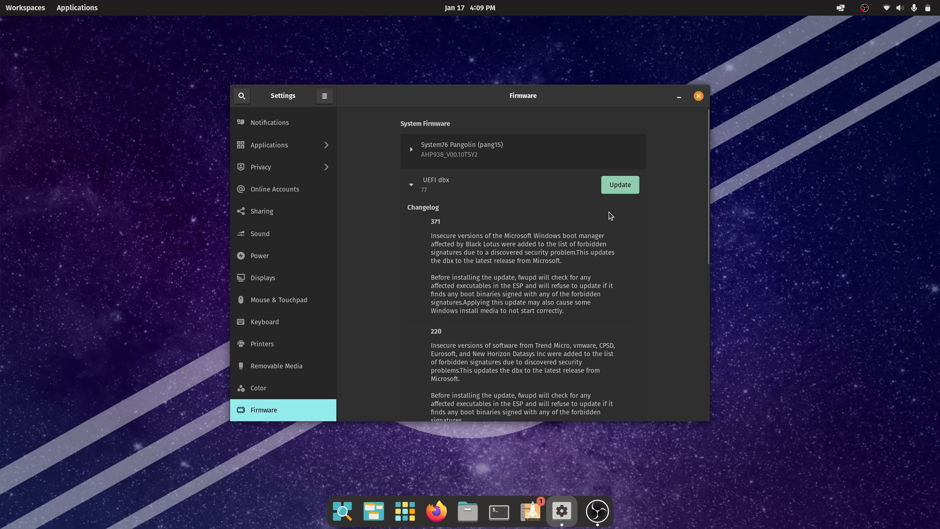
Start the UEFI dbx firmware update and move to OS Upgrade & Recovery
left_click(620, 185)
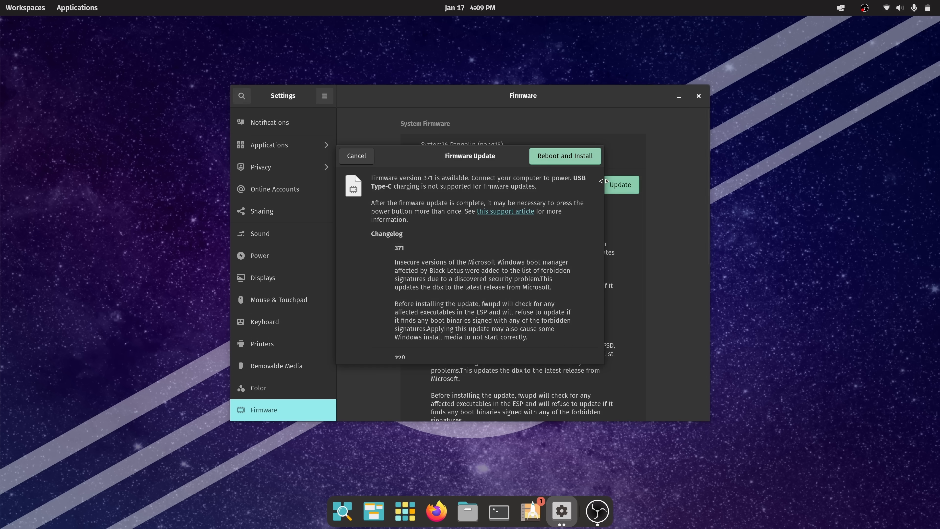
left_click(355, 155)
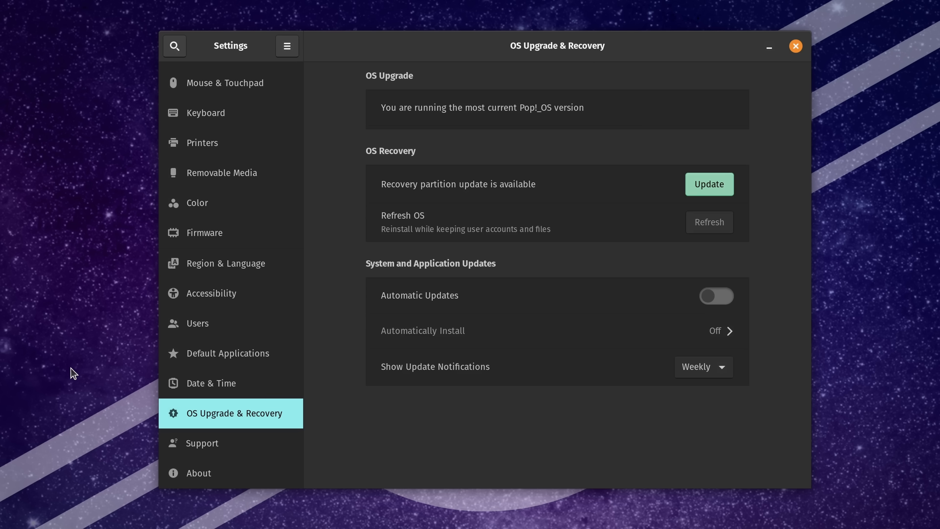
mouse_move(426, 392)
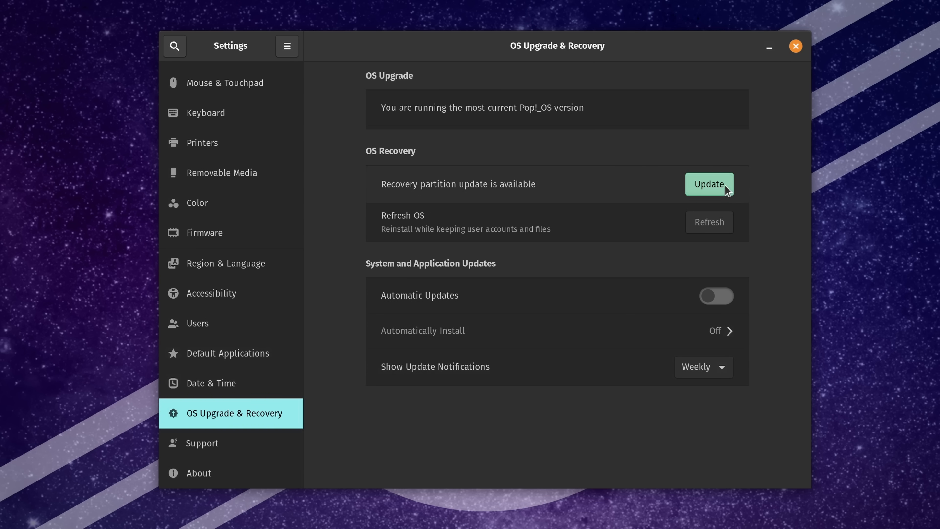
Start downloading the available recovery partition update (2954 MiB)
left_click(709, 184)
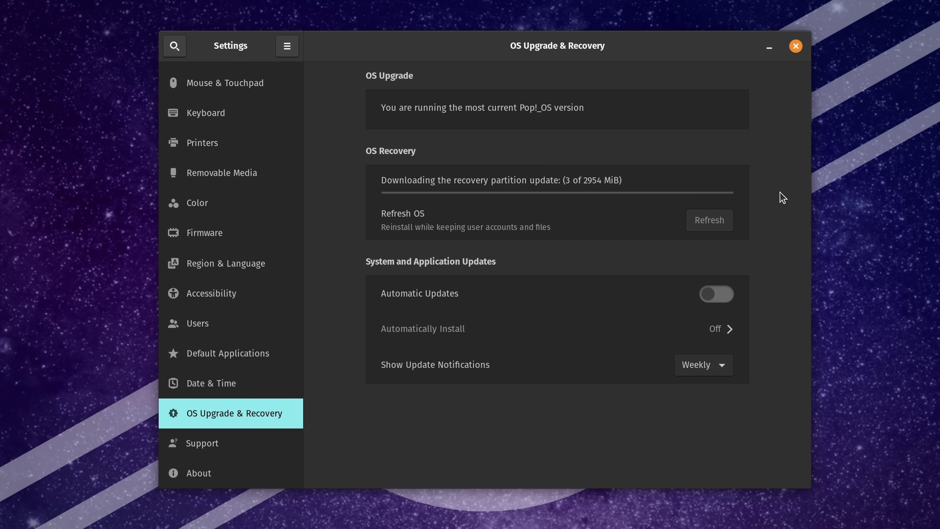